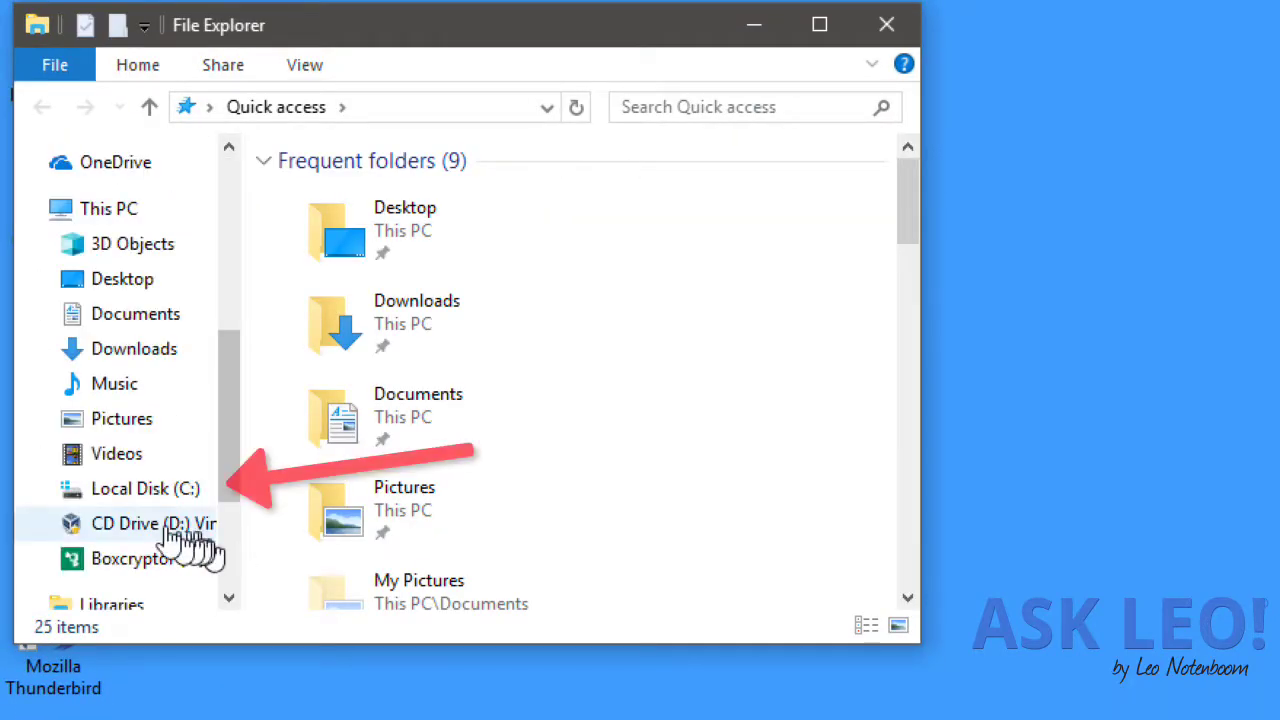
# Step: Browse from Local Disk (C:) through Users into the personal user folder toward AppData\Roaming\Thunderbird
pyautogui.click(144, 488)
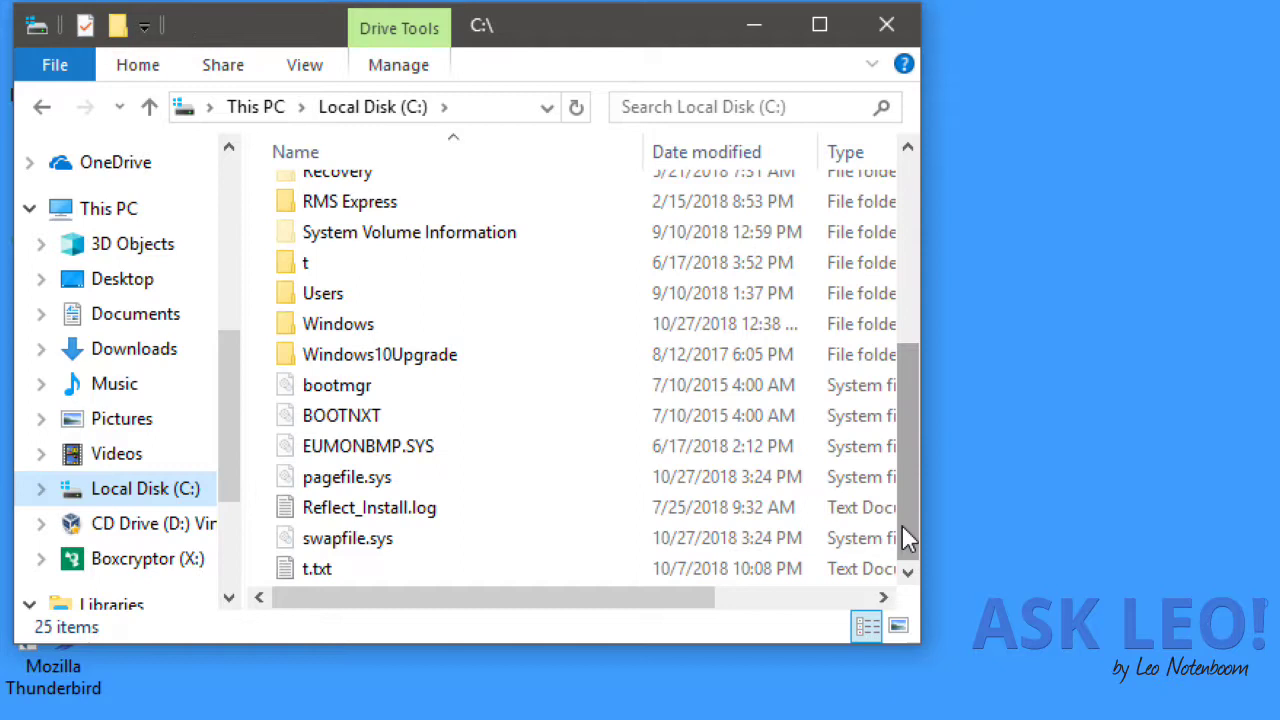
pyautogui.click(324, 292)
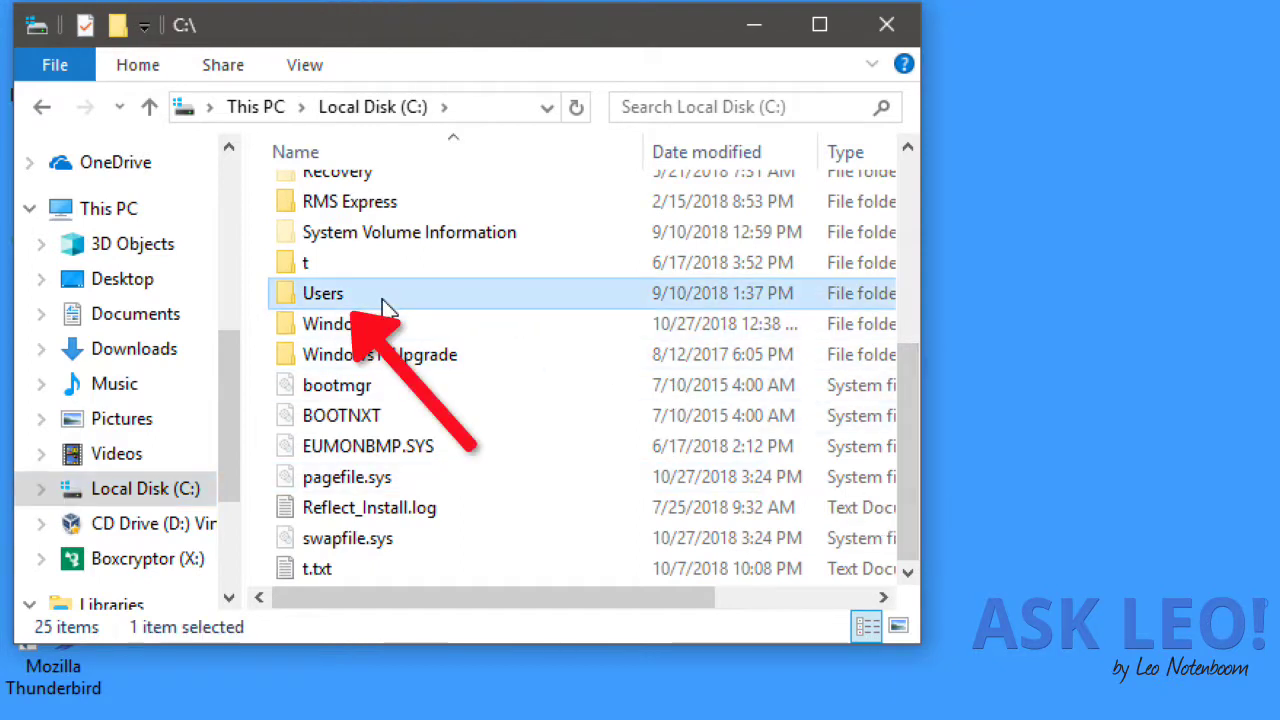
pyautogui.doubleClick(324, 292)
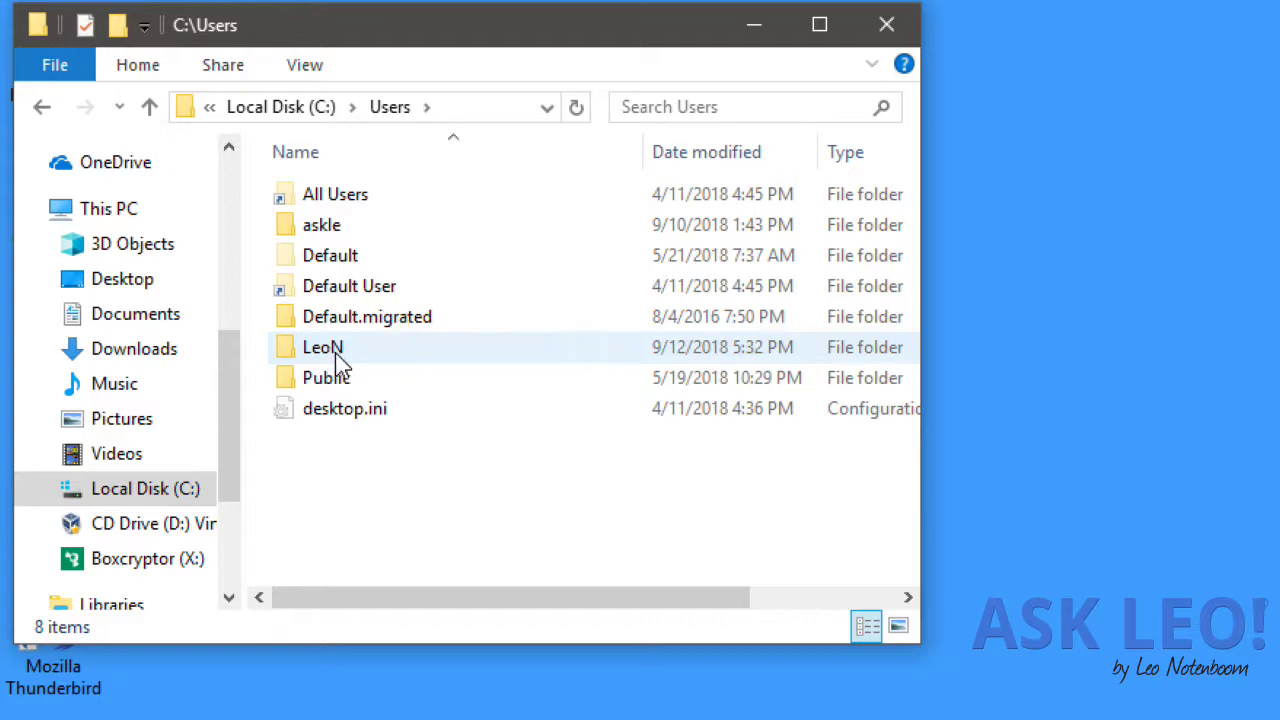
pyautogui.doubleClick(322, 348)
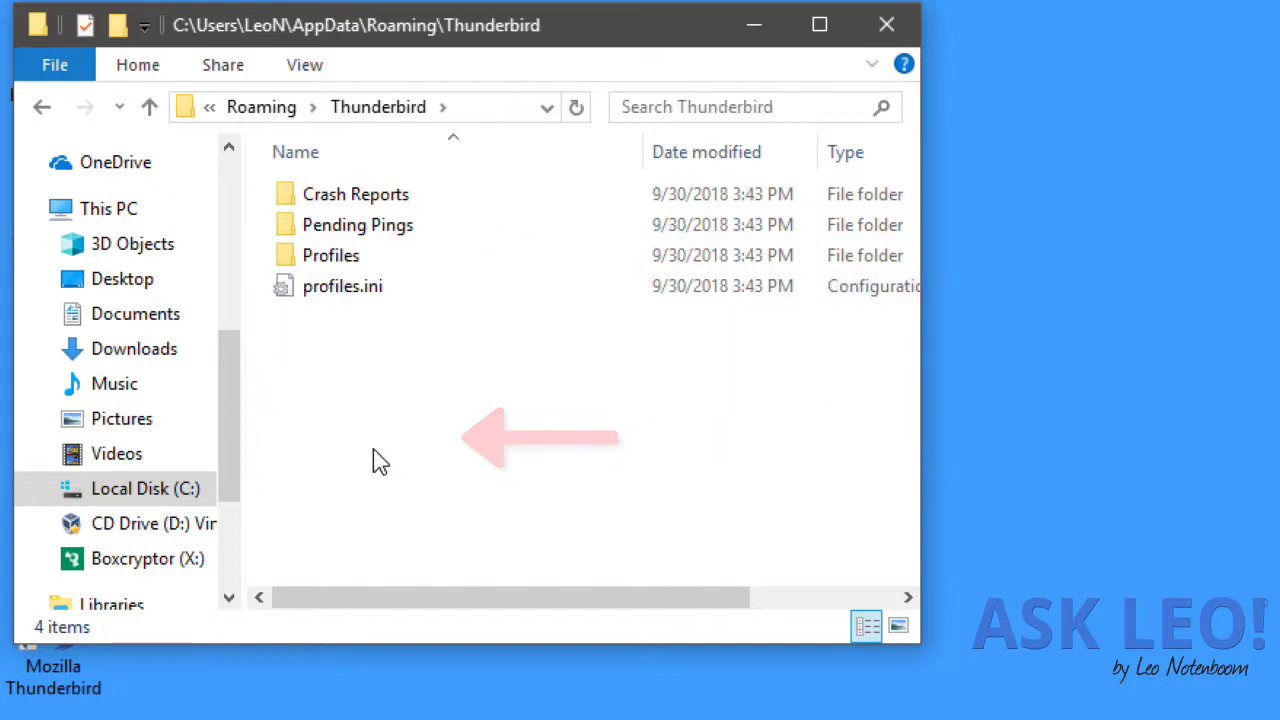
# Step: Open profiles.ini with Notepad via its Open with menu to read the default profile path
pyautogui.click(342, 286)
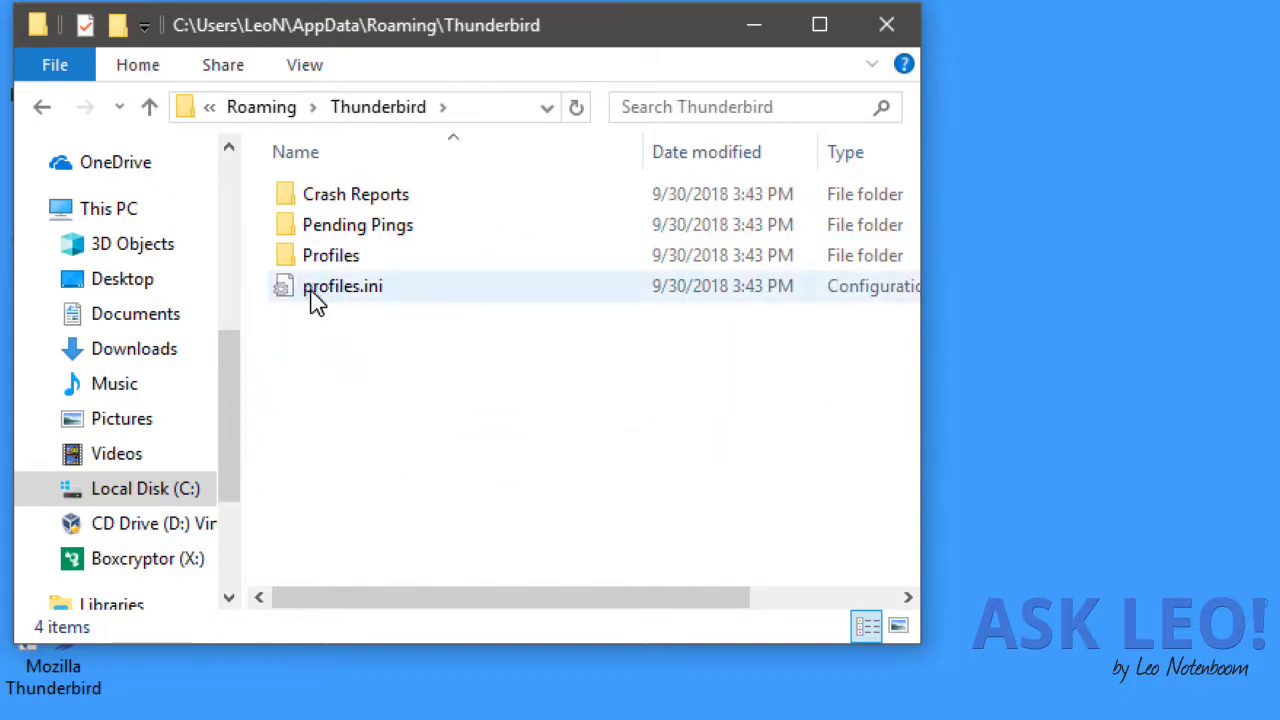
pyautogui.rightClick(342, 286)
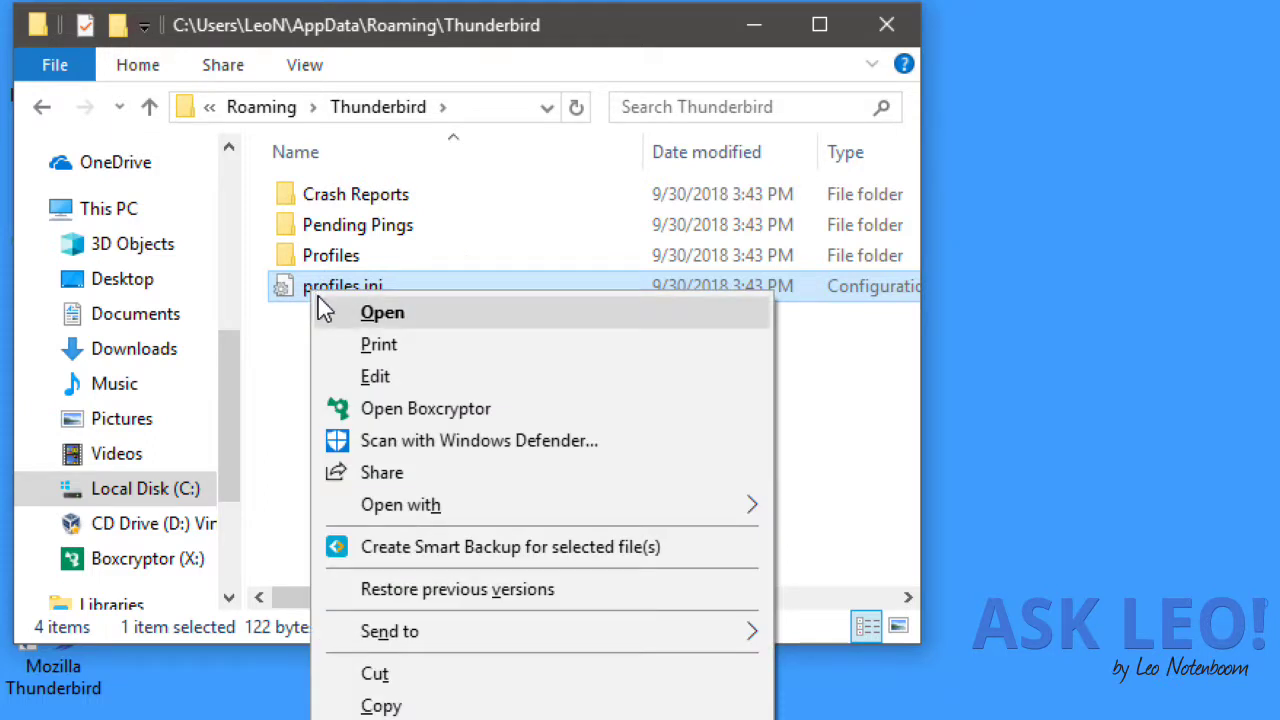
pyautogui.moveTo(620, 504)
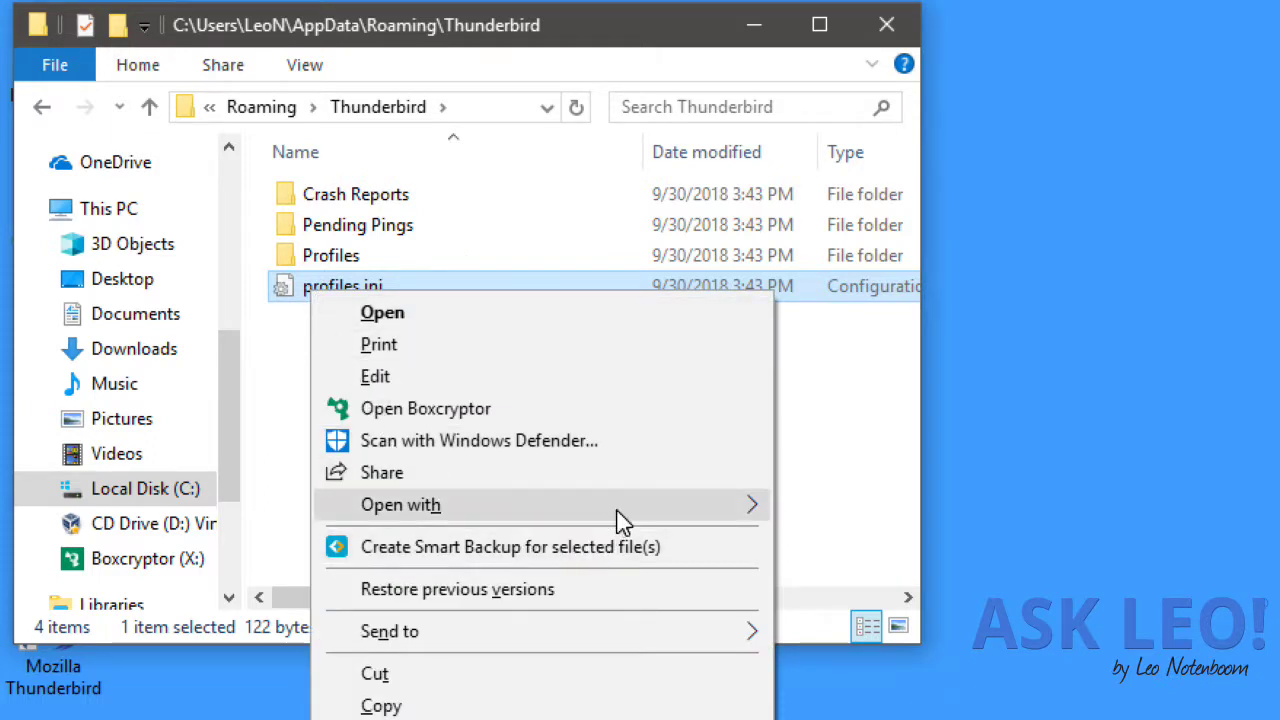
pyautogui.click(400, 504)
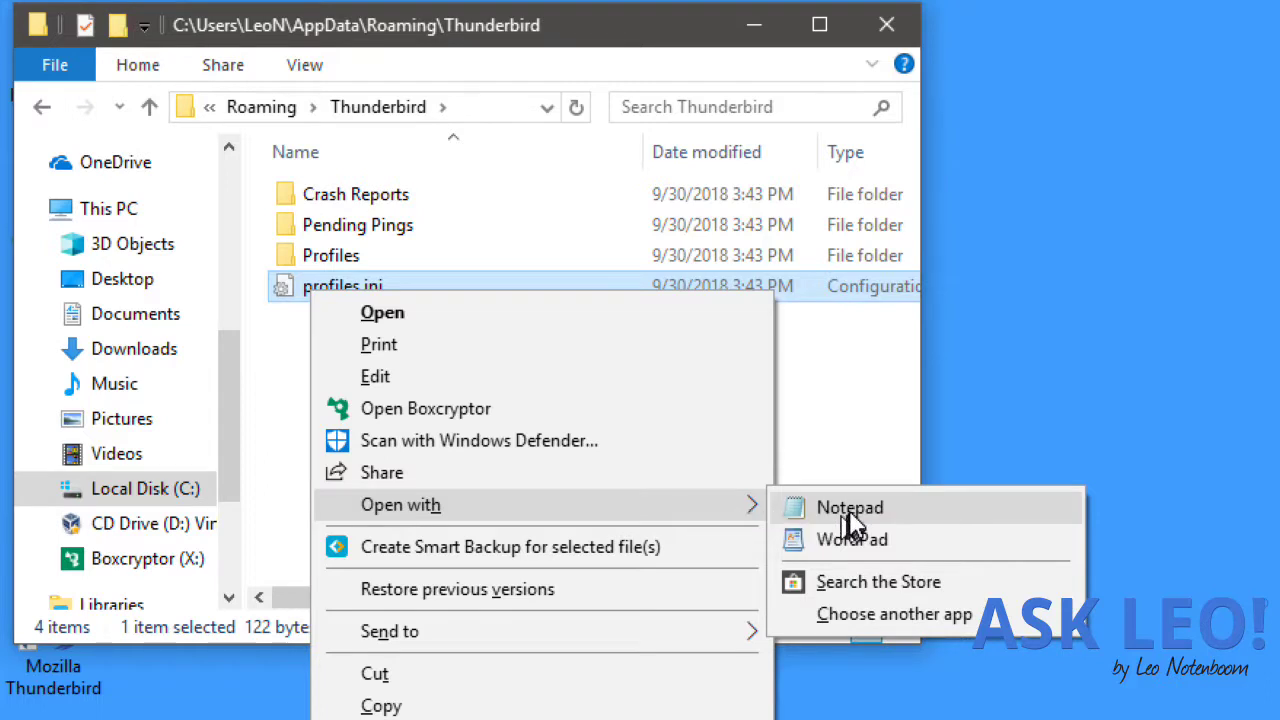
pyautogui.click(848, 508)
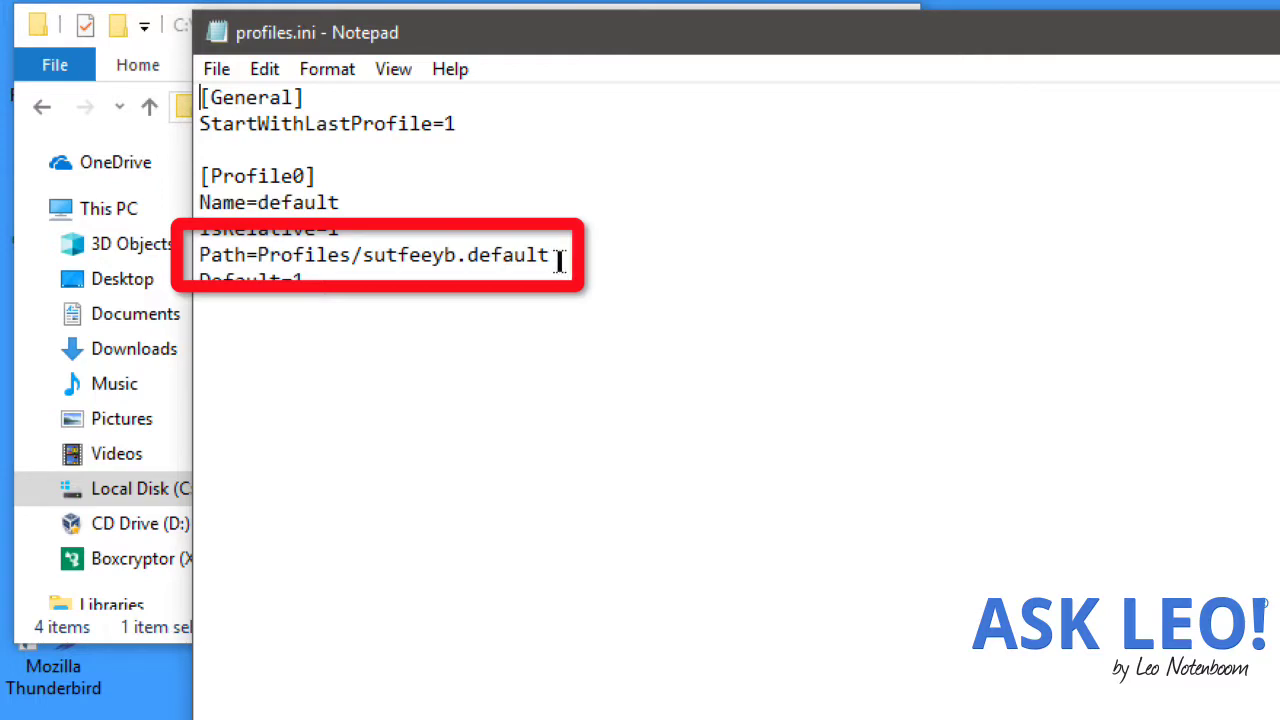
pyautogui.moveTo(600, 260)
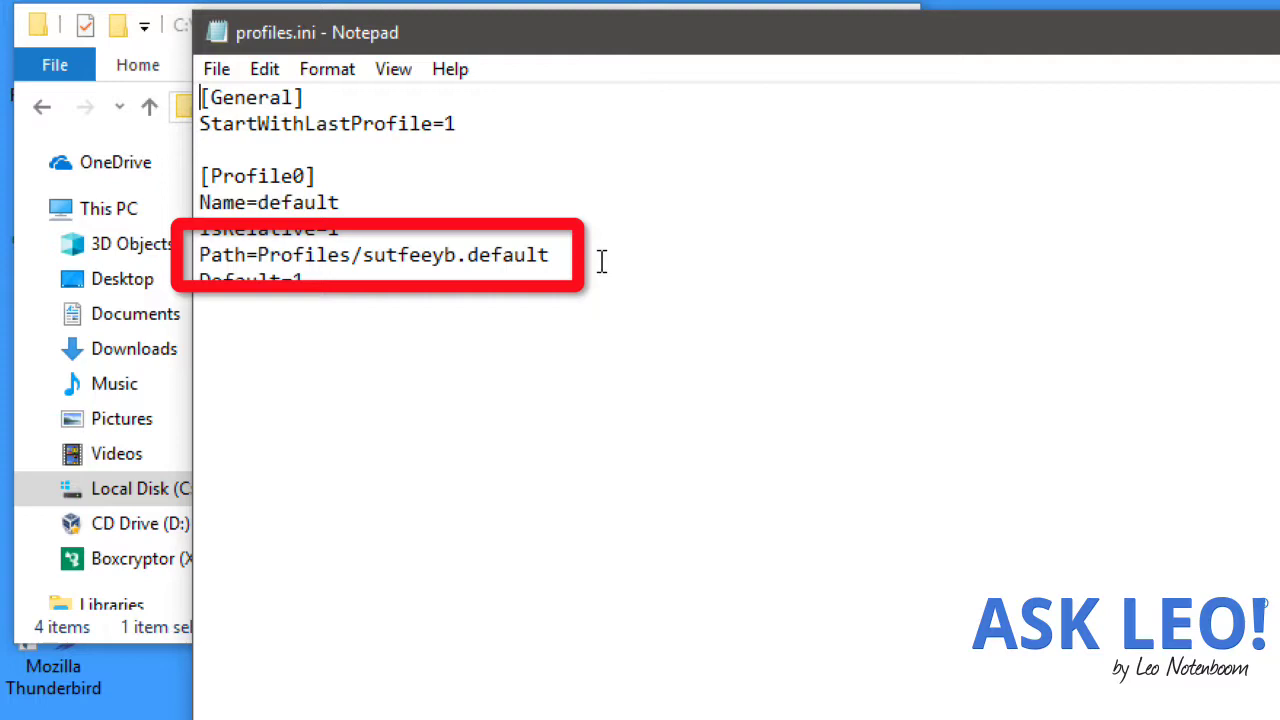
pyautogui.moveTo(1240, 120)
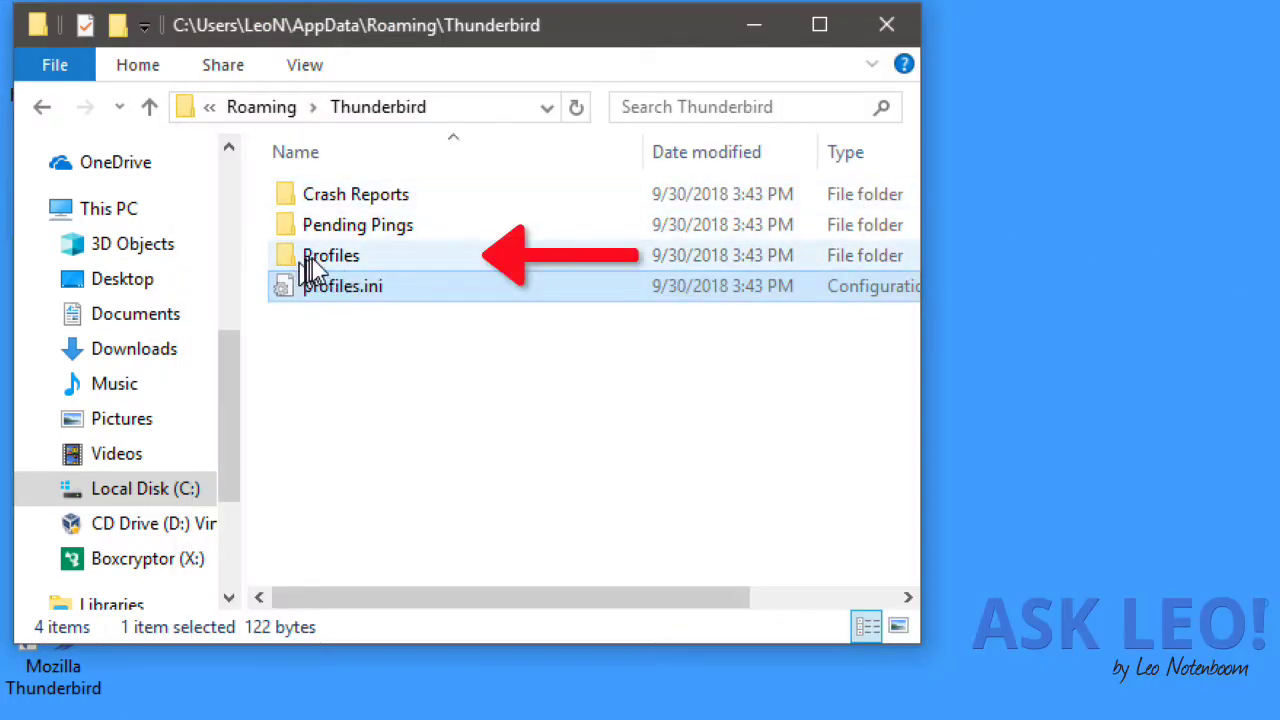
# Step: Enter Profiles, then the sutfeeyb.default folder, and scroll through its 46 items
pyautogui.doubleClick(332, 256)
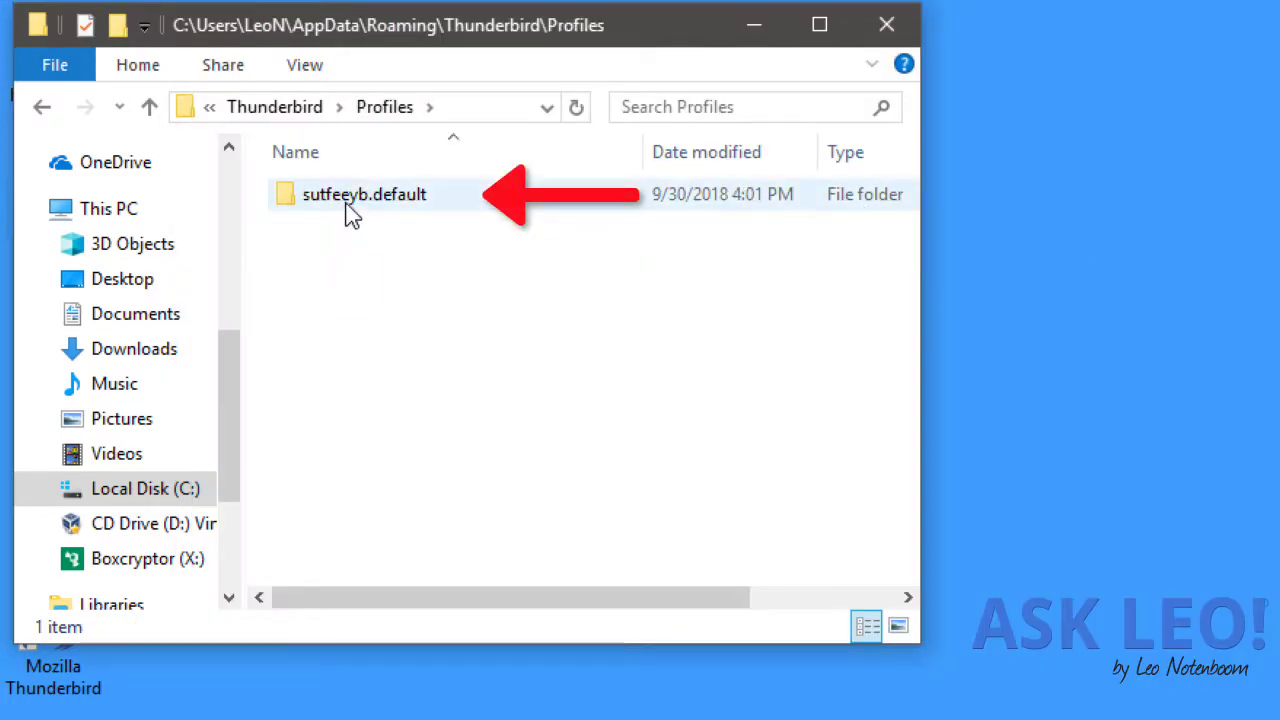
pyautogui.doubleClick(364, 194)
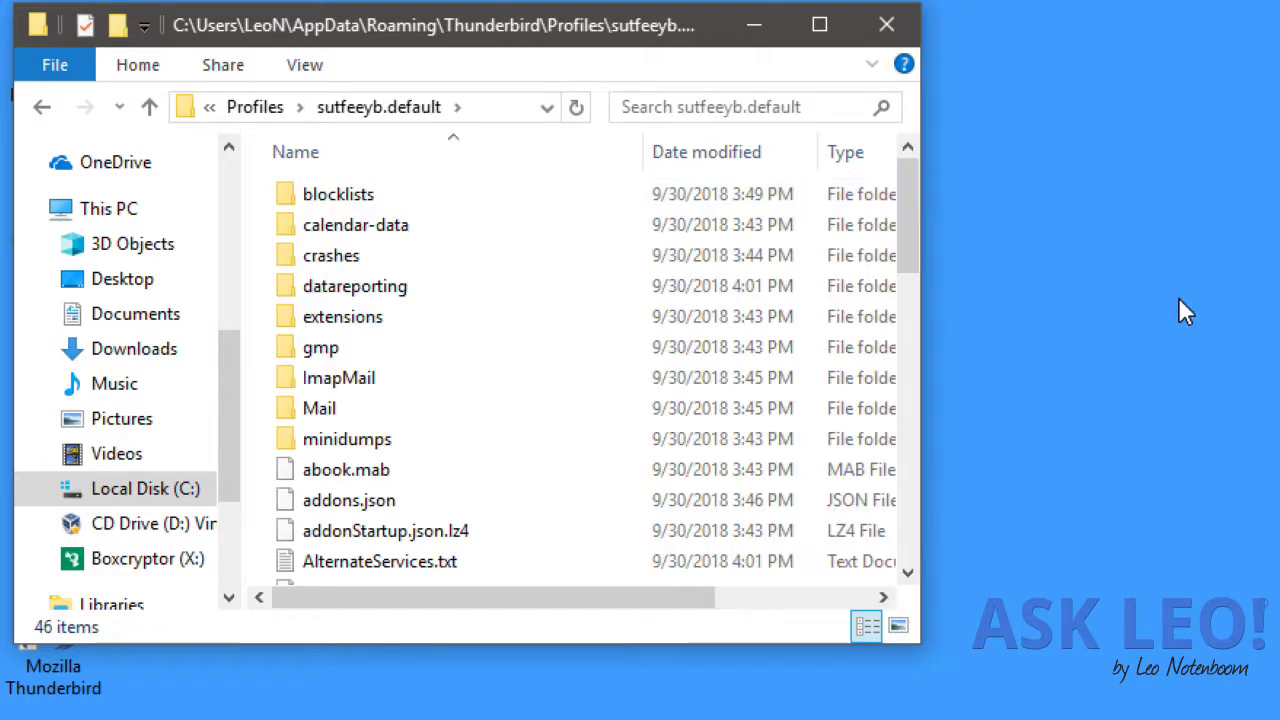
pyautogui.scroll(-3)
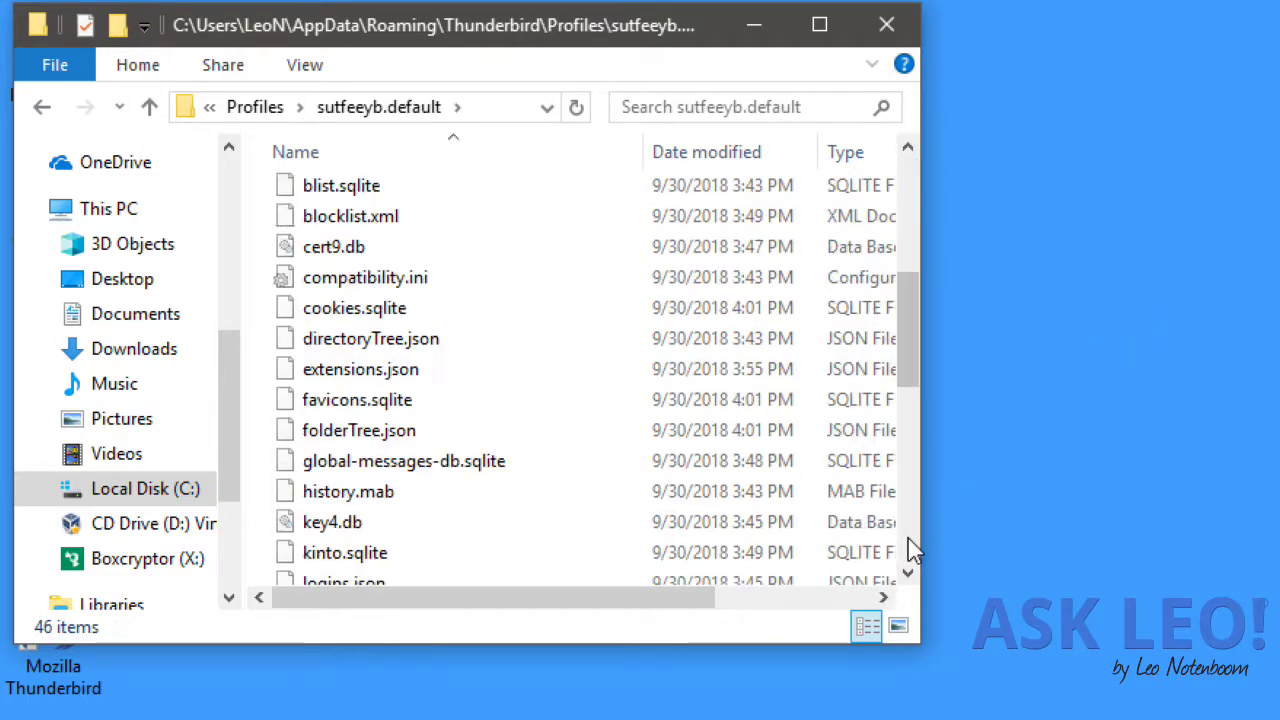